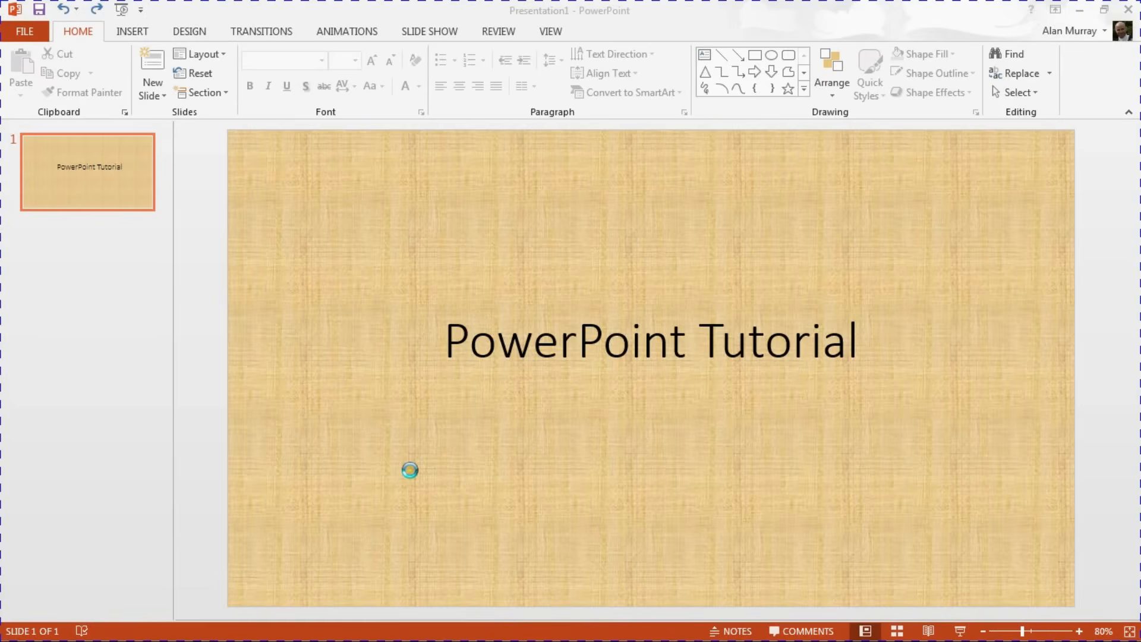
pyautogui.moveTo(568, 362)
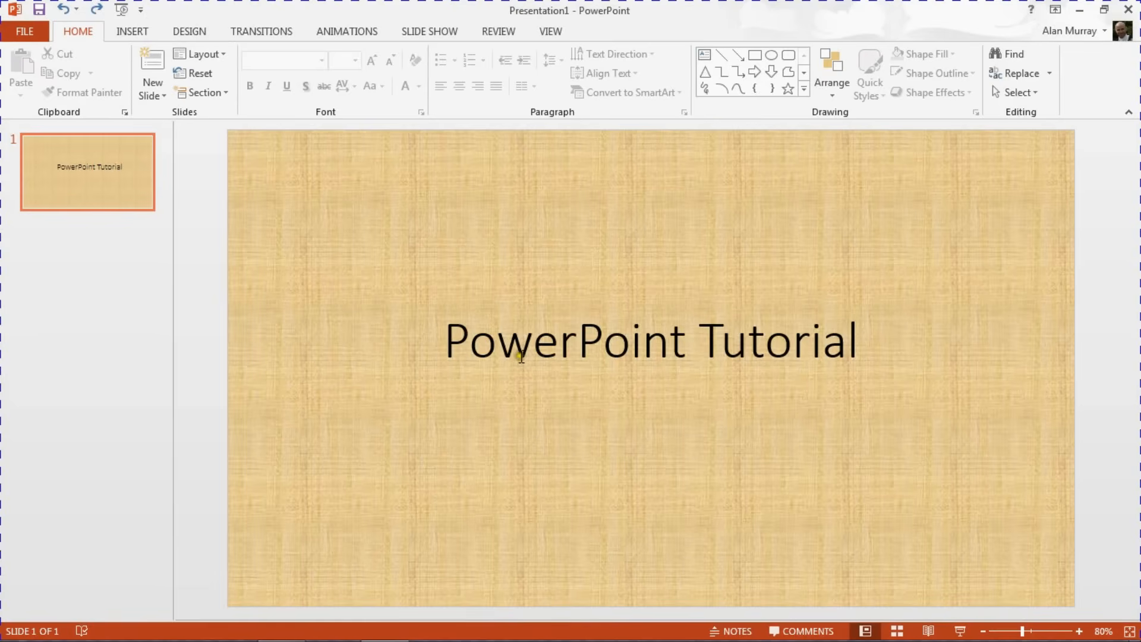
pyautogui.moveTo(692, 357)
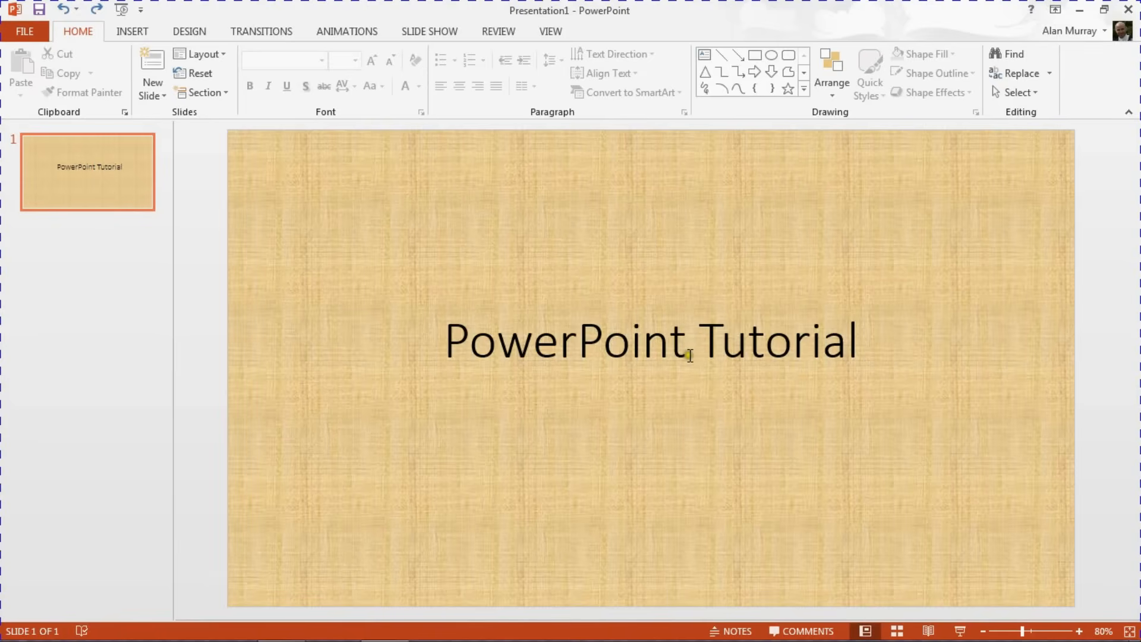
# - Select the 'PowerPoint Tutorial' title text box, dismissing the accidental Move Here menu
pyautogui.click(688, 354)
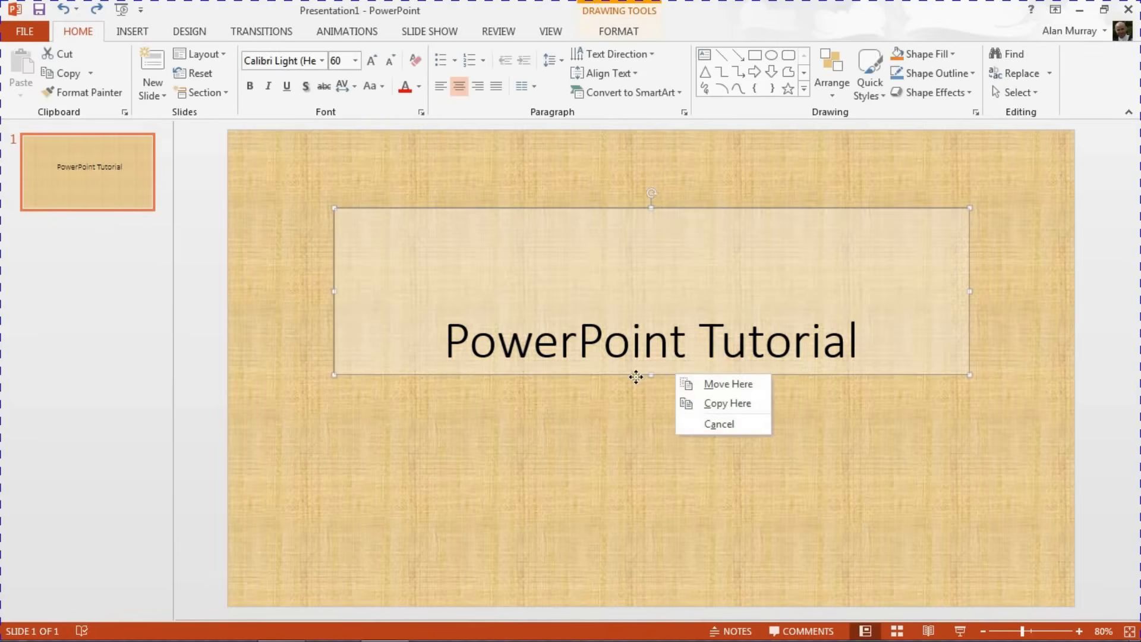
pyautogui.click(719, 423)
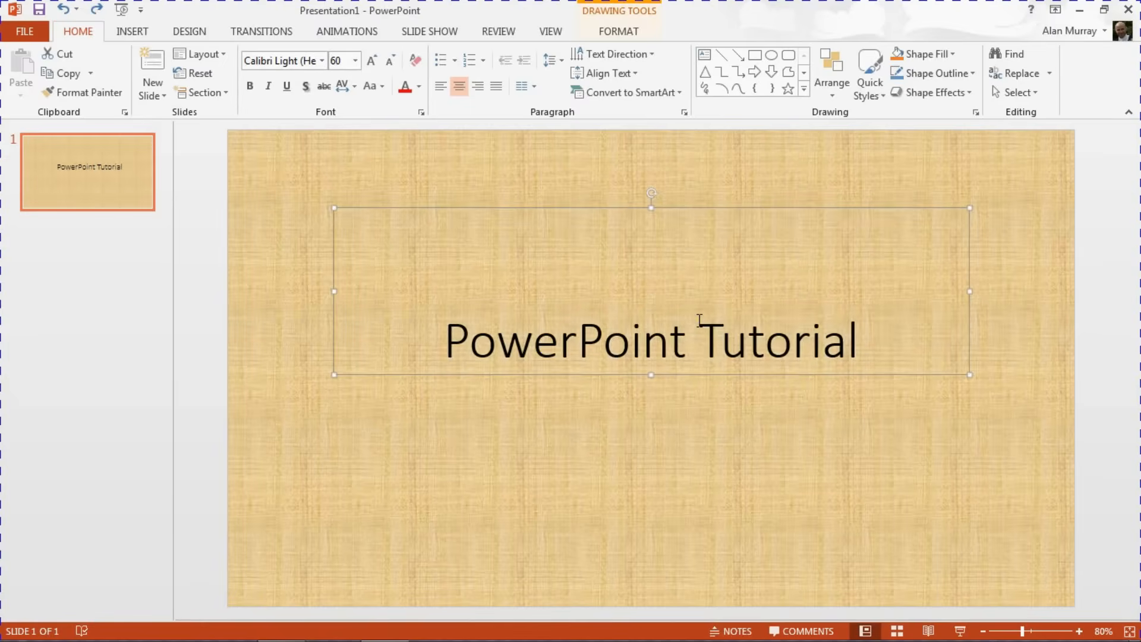
# - Apply the Appear entrance animation to the title from the Animations gallery
pyautogui.click(347, 31)
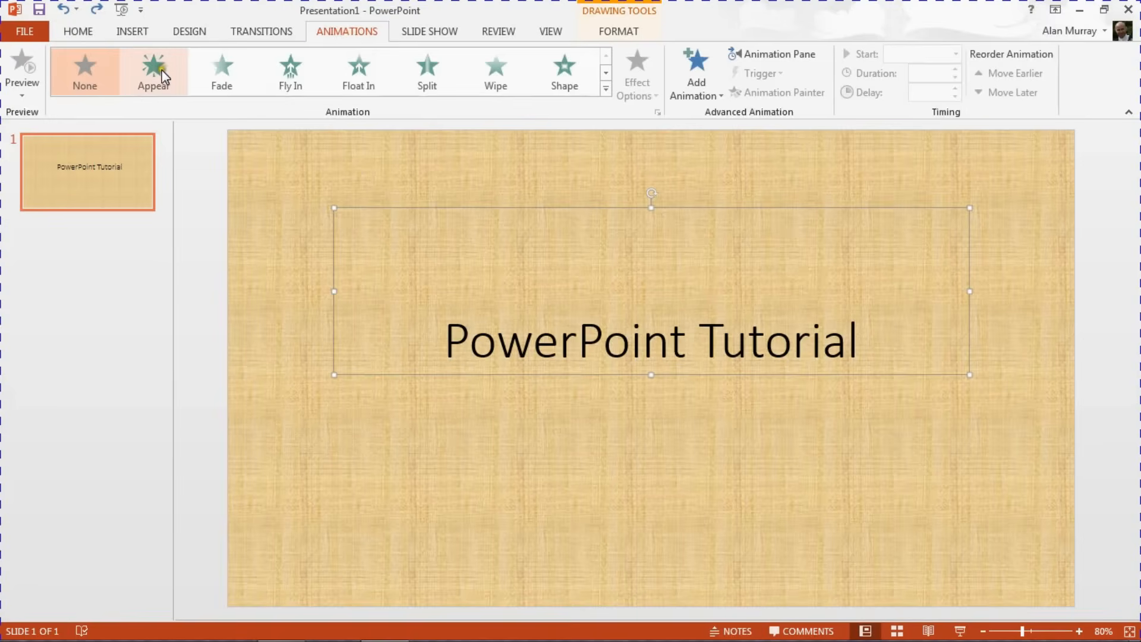
pyautogui.moveTo(154, 74)
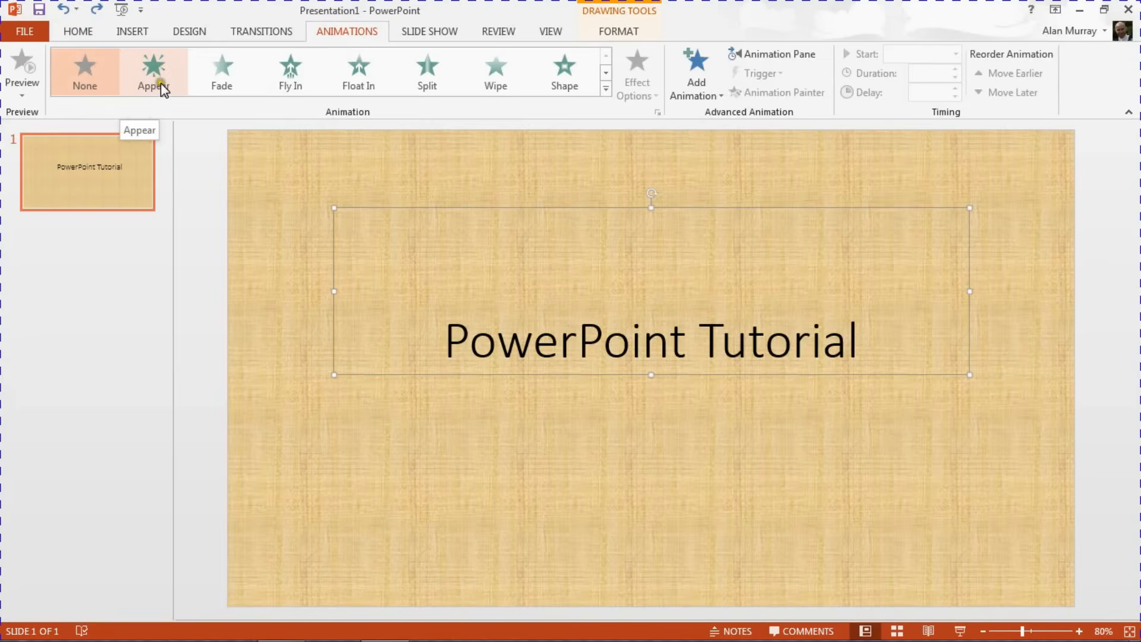
pyautogui.click(152, 72)
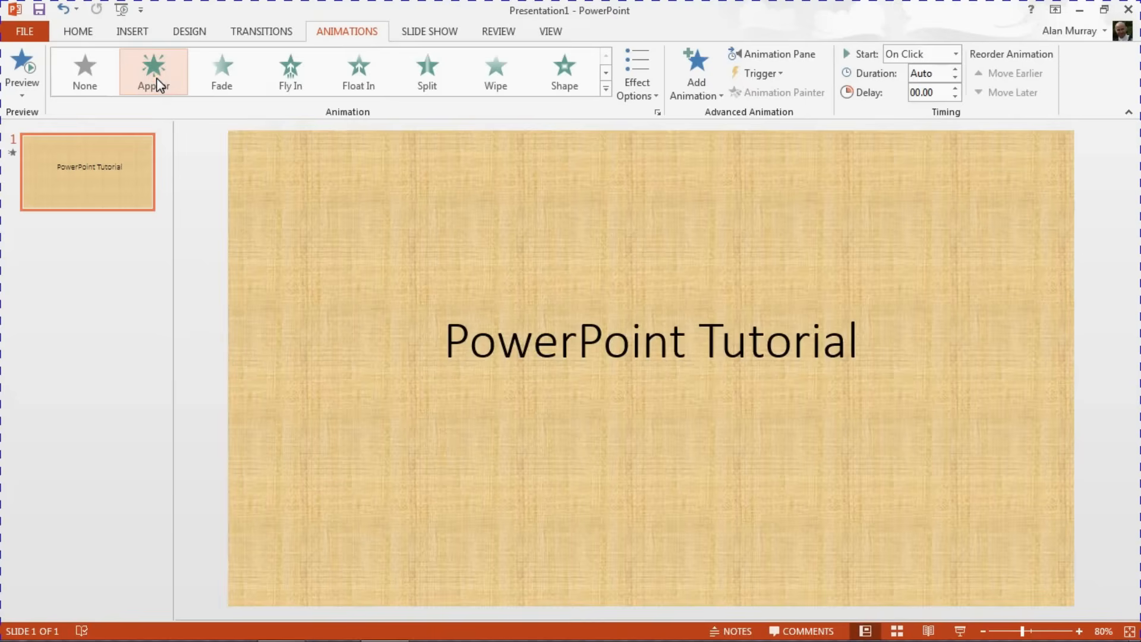
pyautogui.click(153, 70)
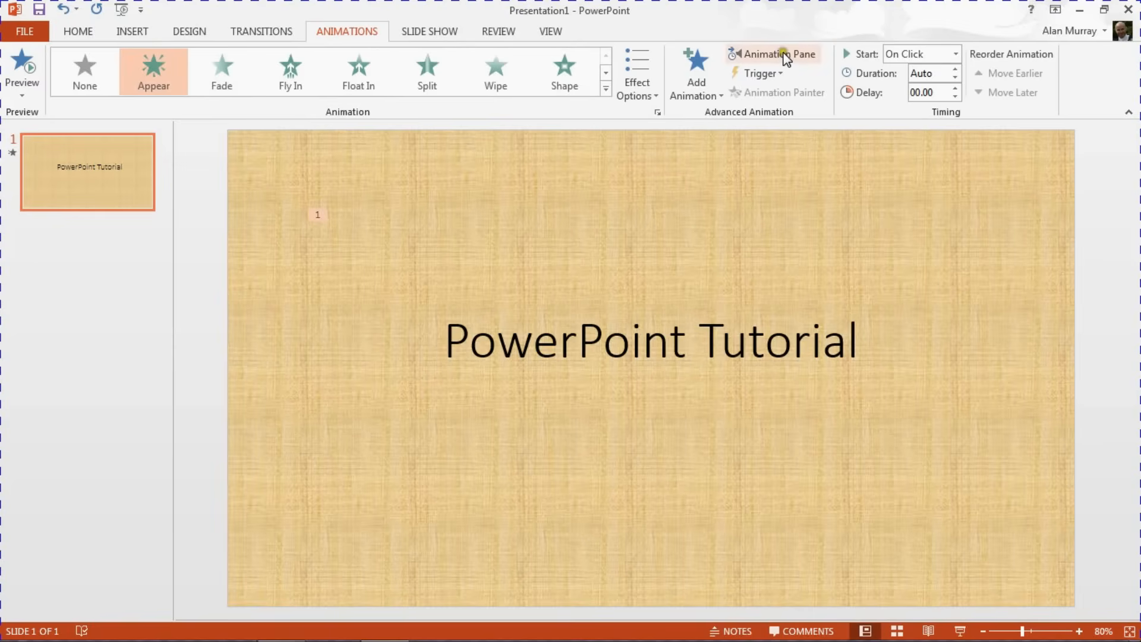
pyautogui.moveTo(786, 48)
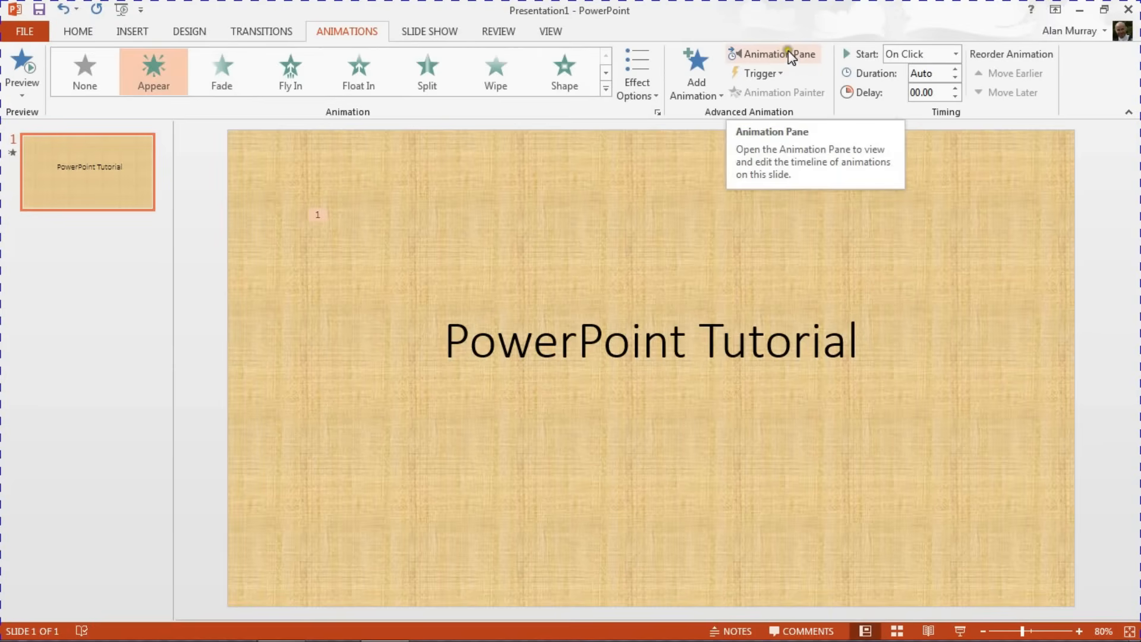
pyautogui.moveTo(779, 72)
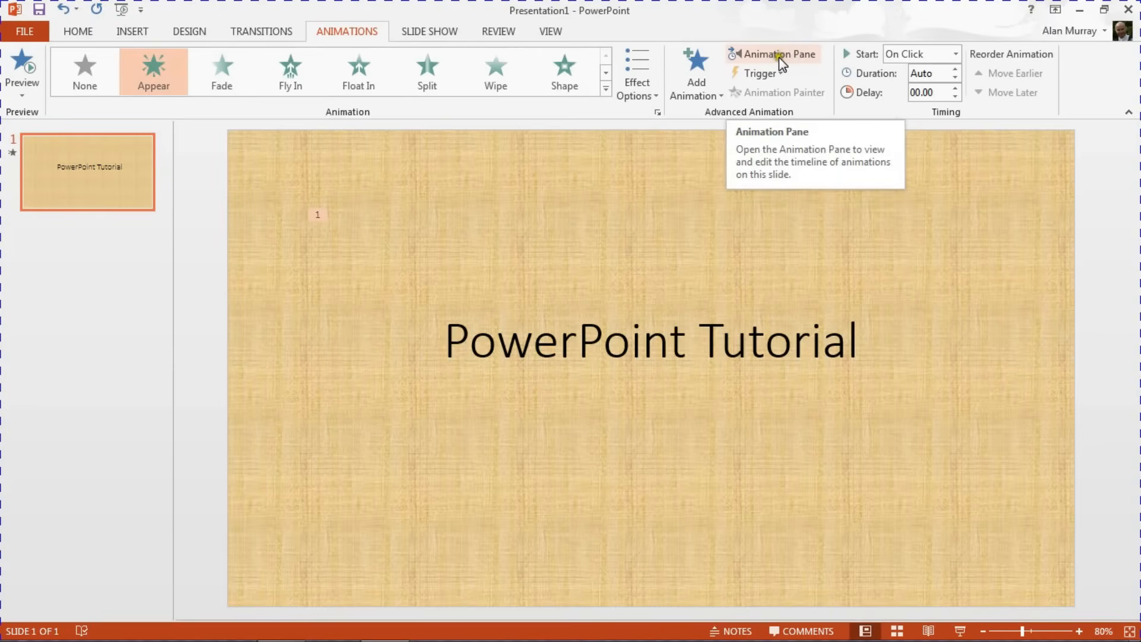
pyautogui.moveTo(437, 77)
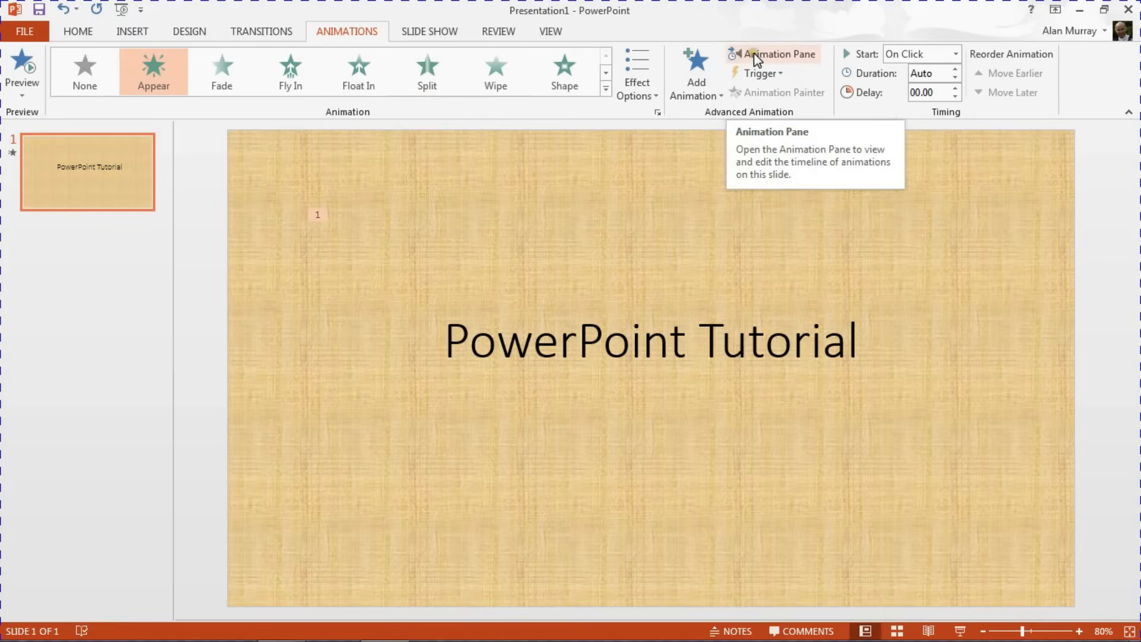
# - Show the Animation Pane and bring up Effect Options for the Title 1 Appear entry
pyautogui.click(773, 53)
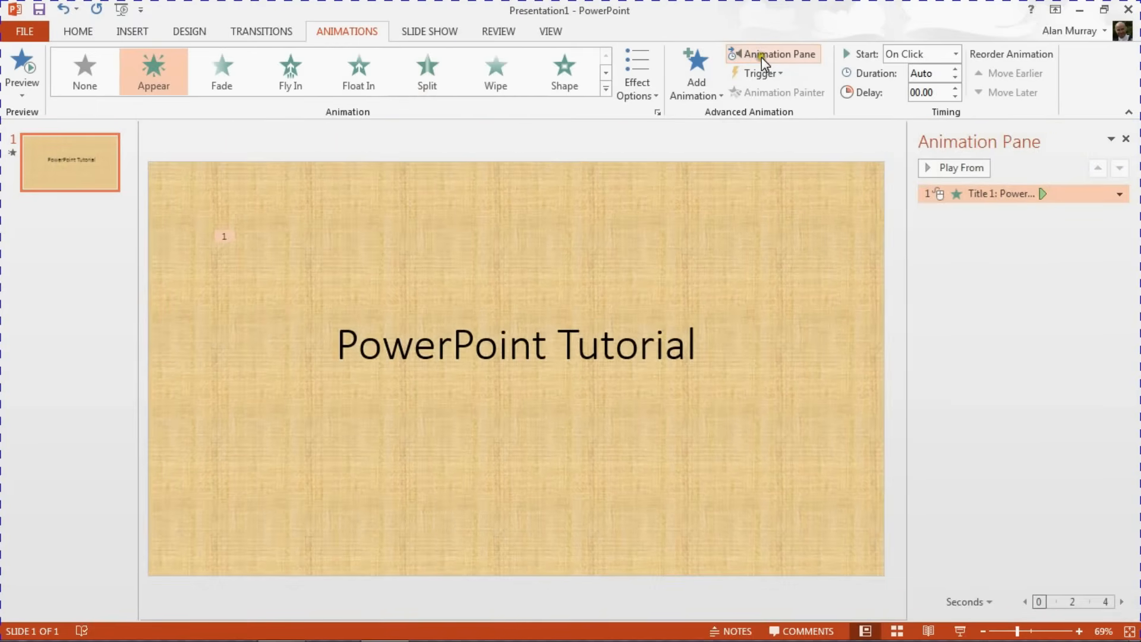
pyautogui.moveTo(986, 287)
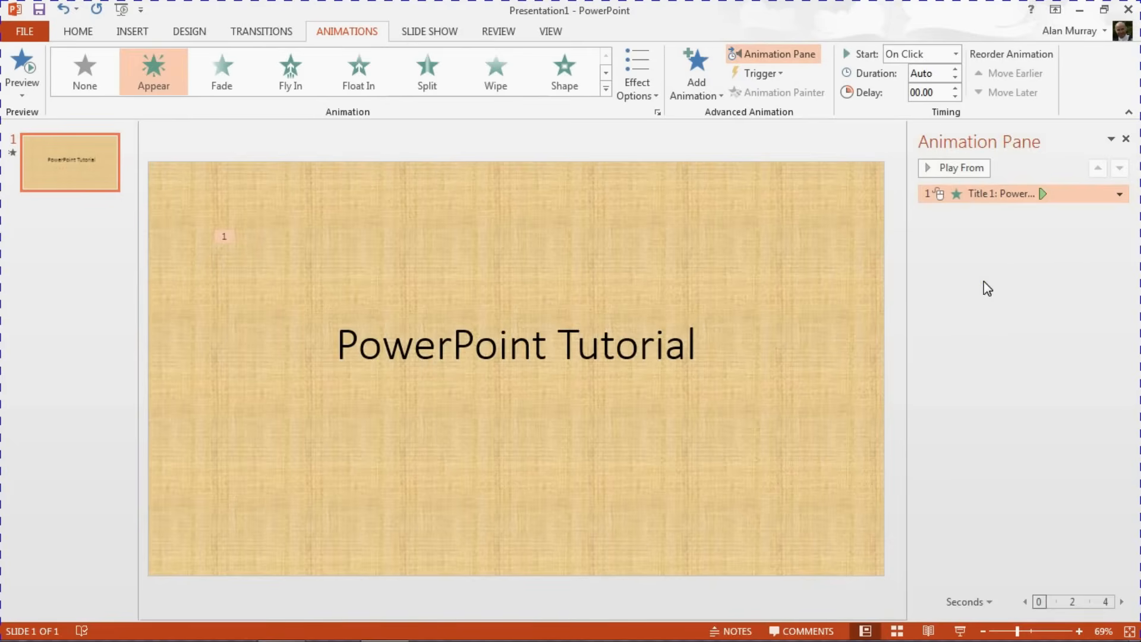
pyautogui.moveTo(1088, 248)
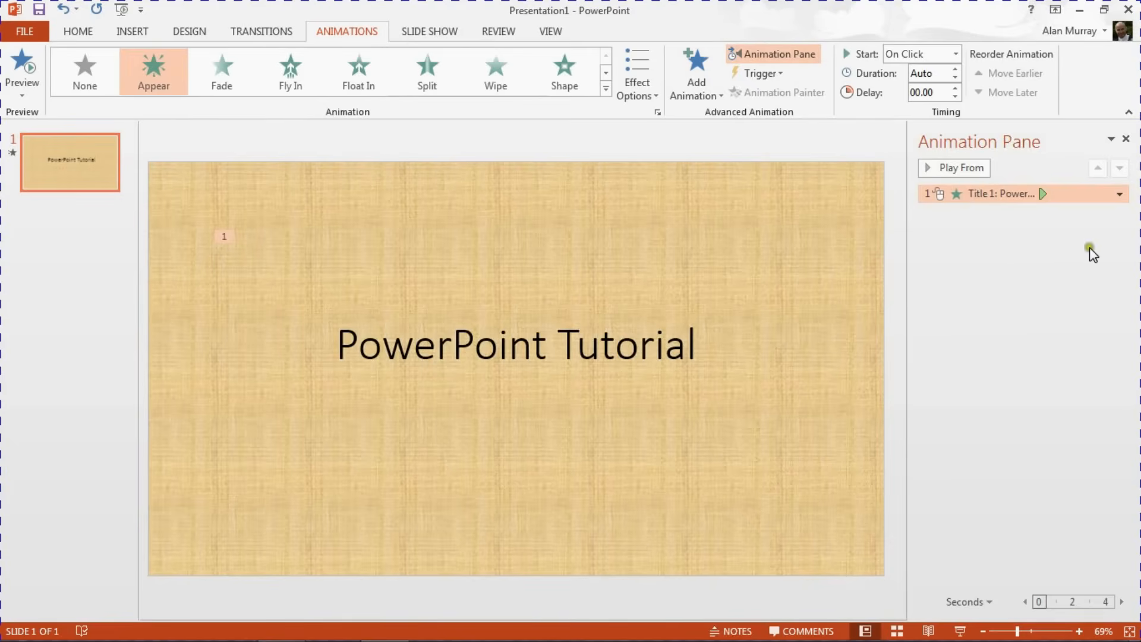
pyautogui.click(1119, 194)
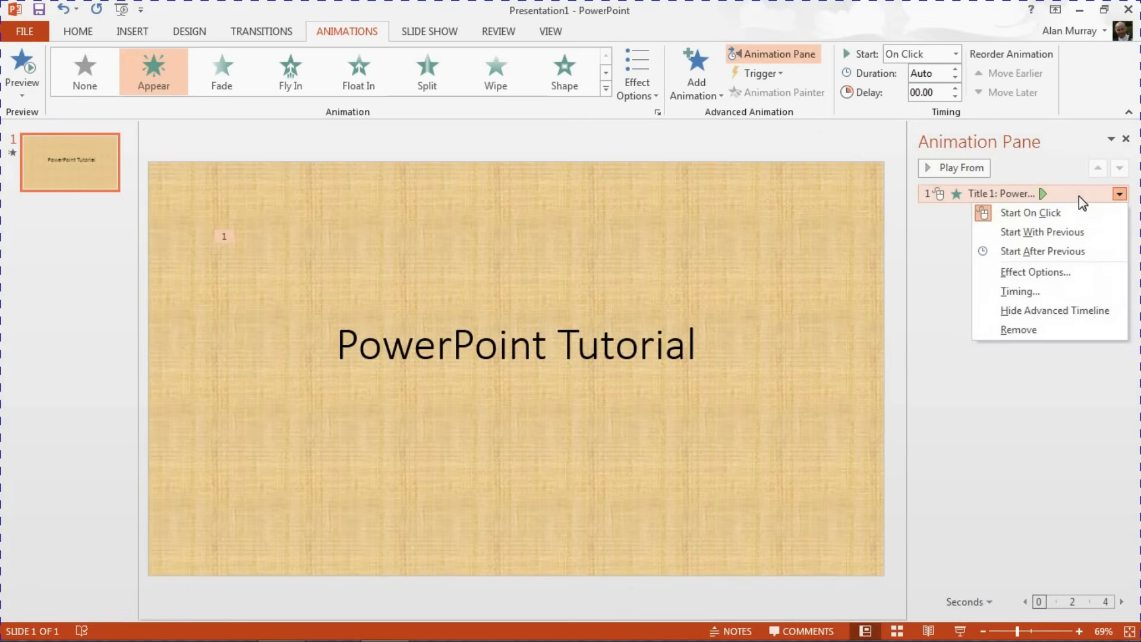
pyautogui.moveTo(1028, 276)
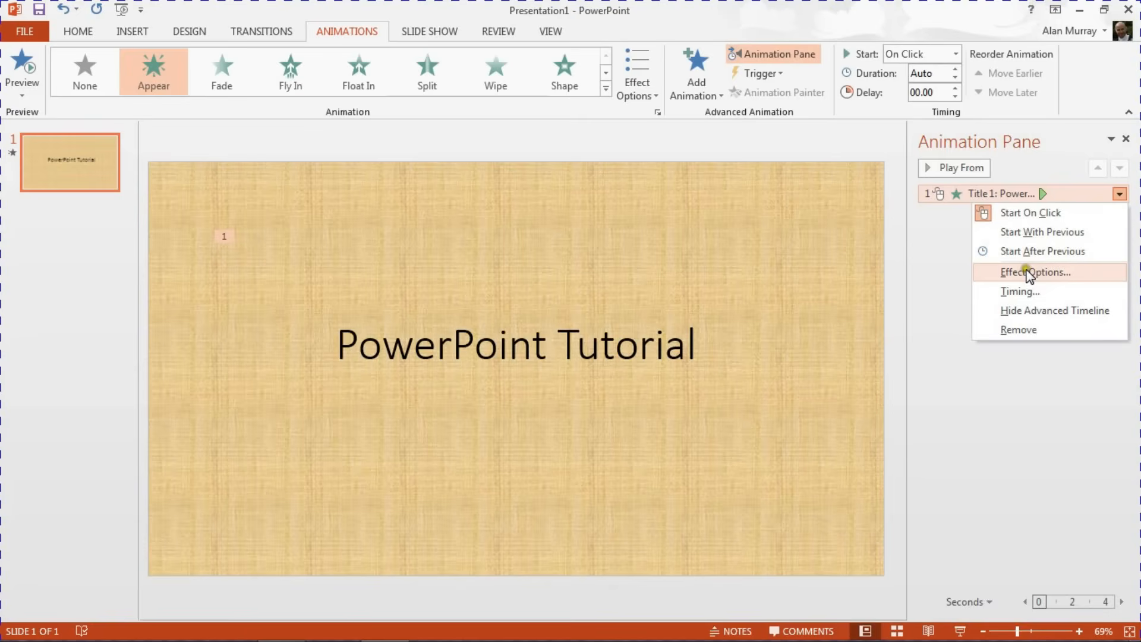
pyautogui.moveTo(1030, 280)
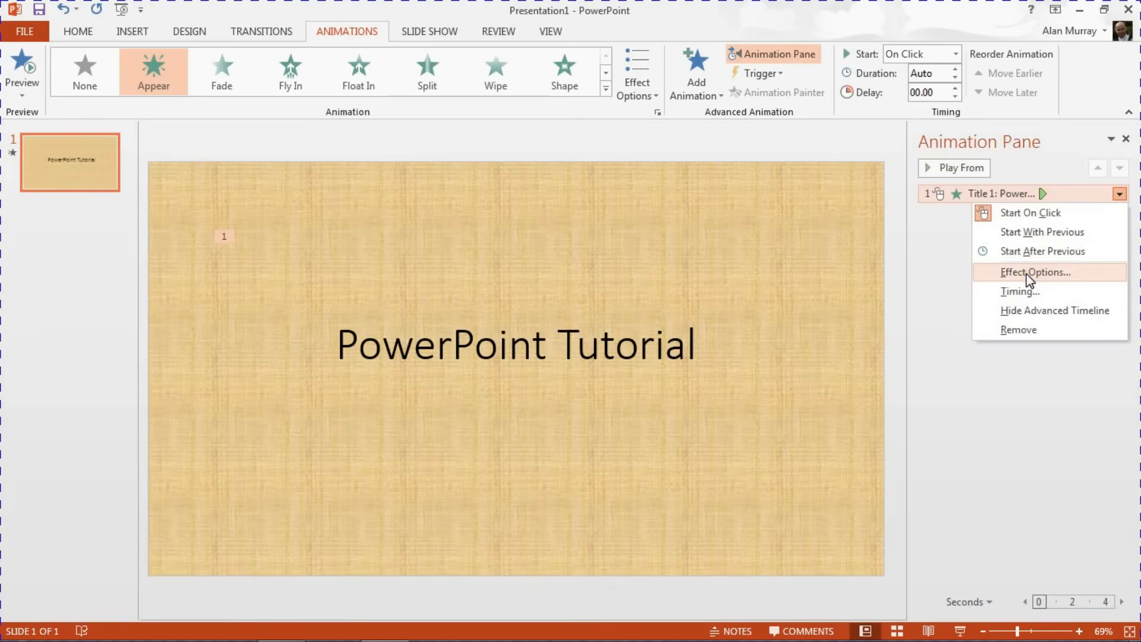
pyautogui.click(1034, 272)
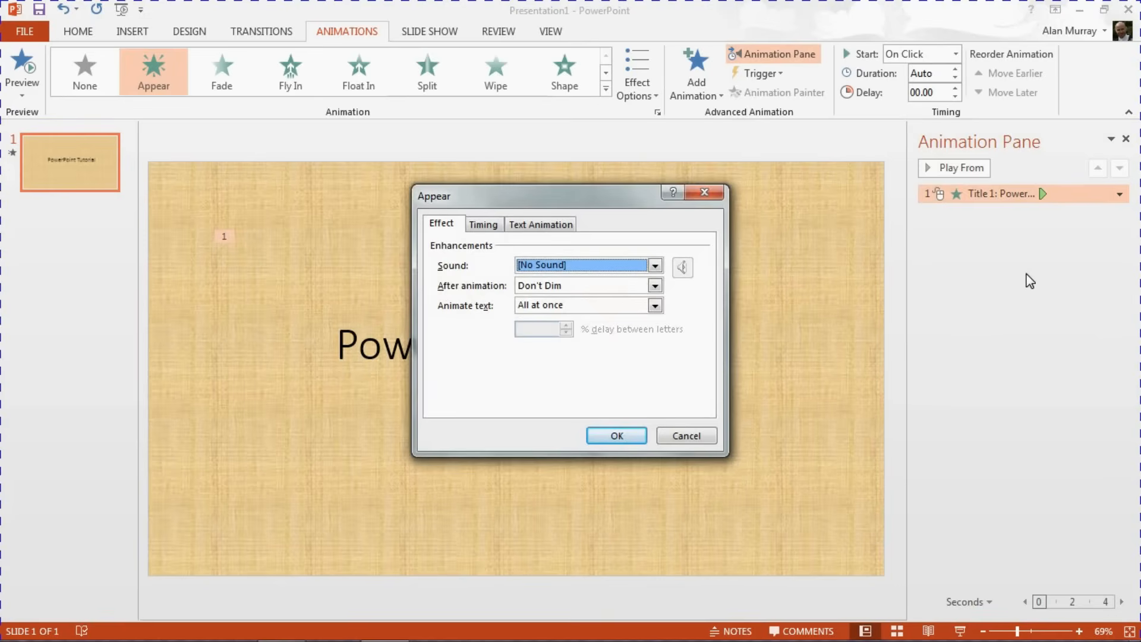
# - Set Animate text to By letter with a 0.5-second delay between letters
pyautogui.click(655, 304)
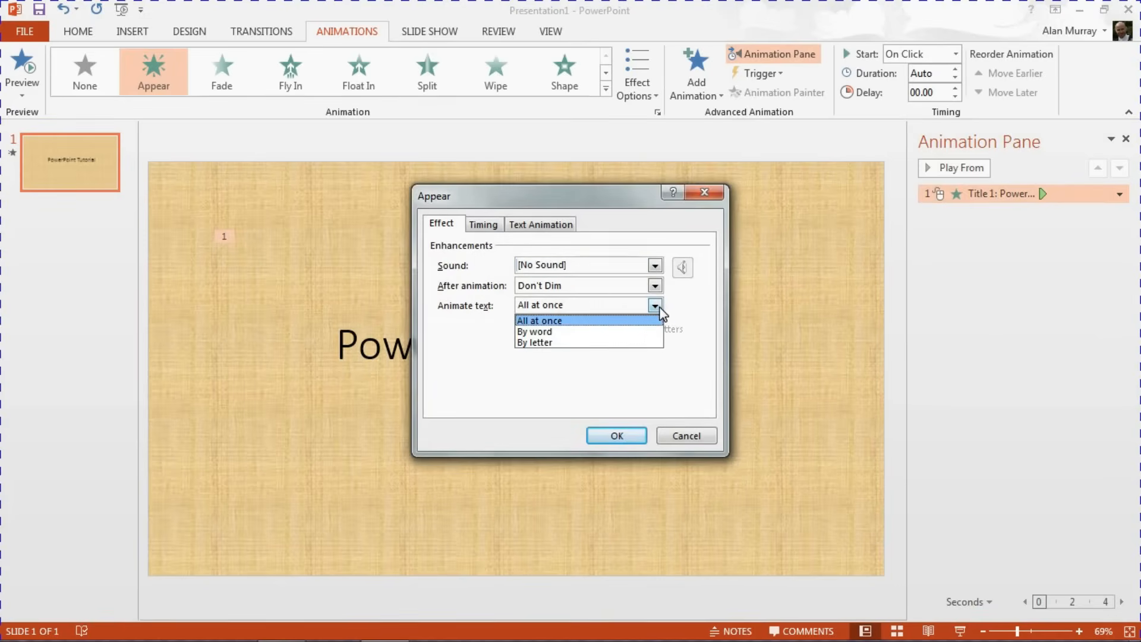
pyautogui.moveTo(526, 332)
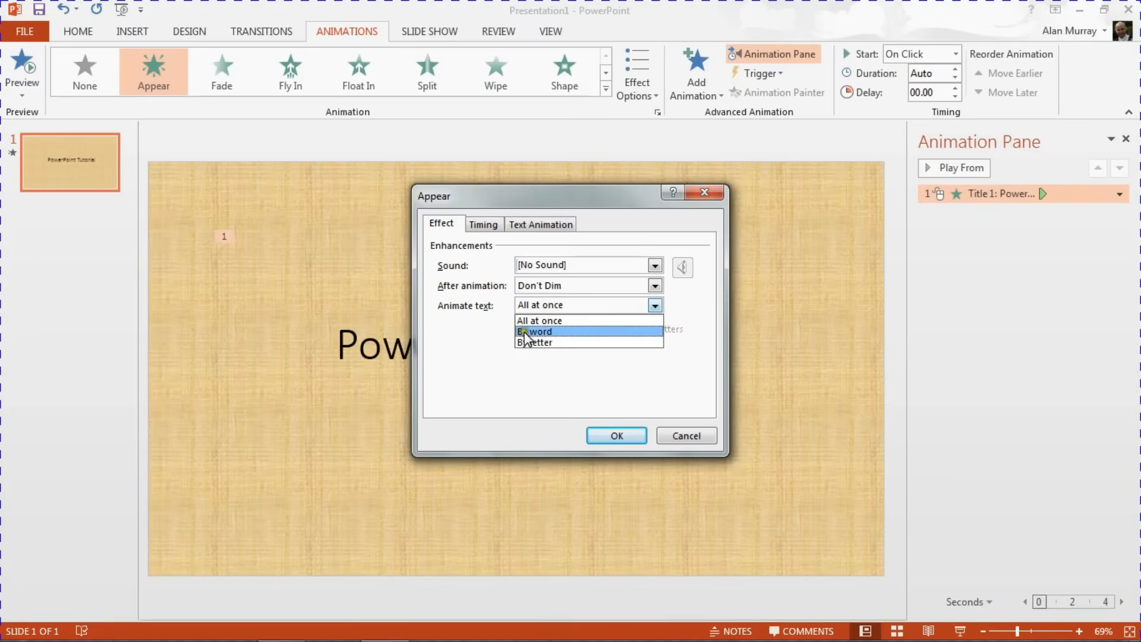
pyautogui.moveTo(554, 346)
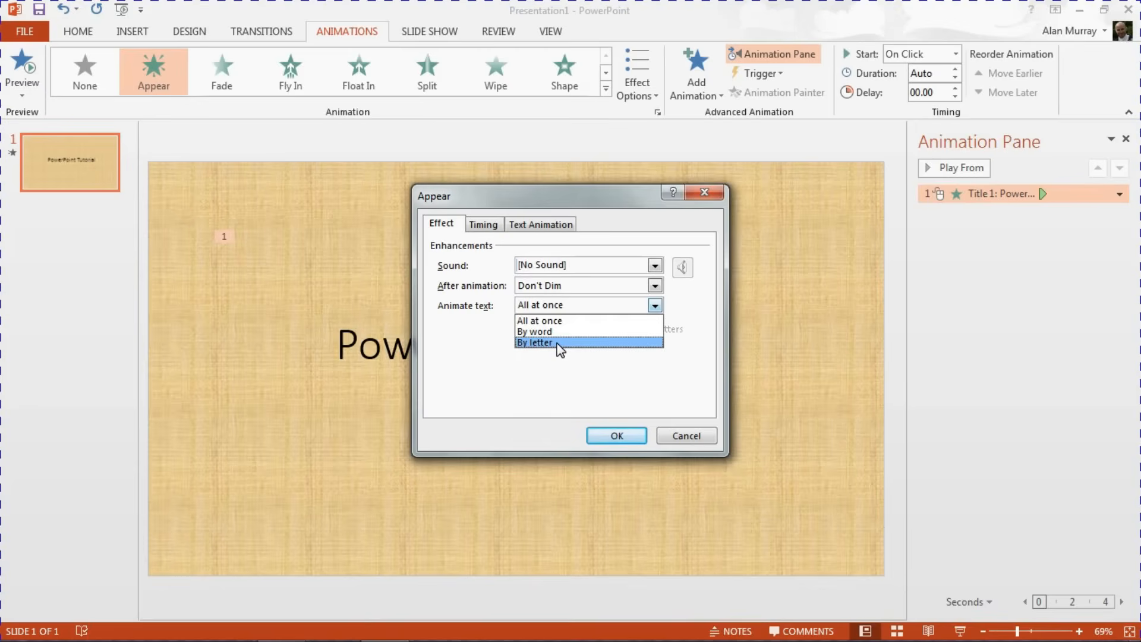
pyautogui.click(534, 343)
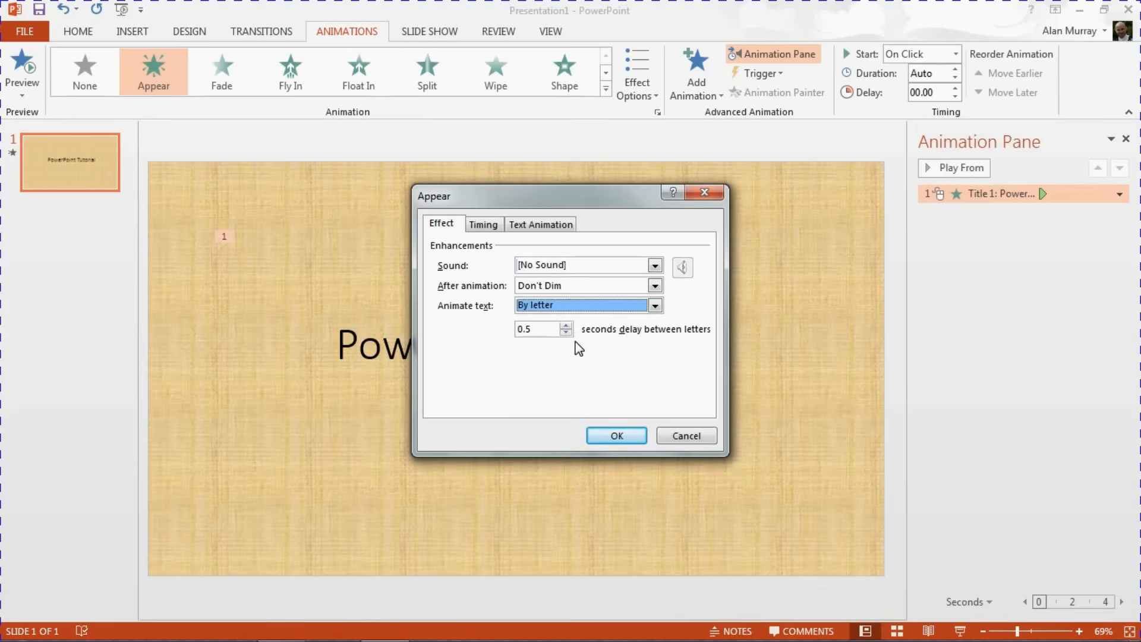
pyautogui.click(535, 329)
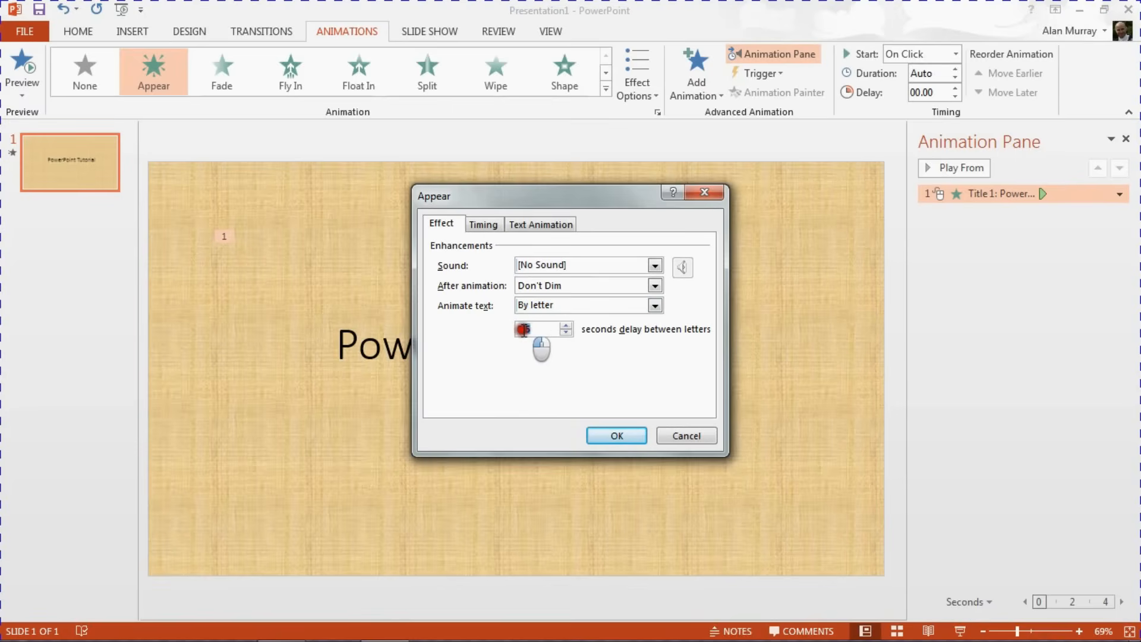
pyautogui.write('0.5')
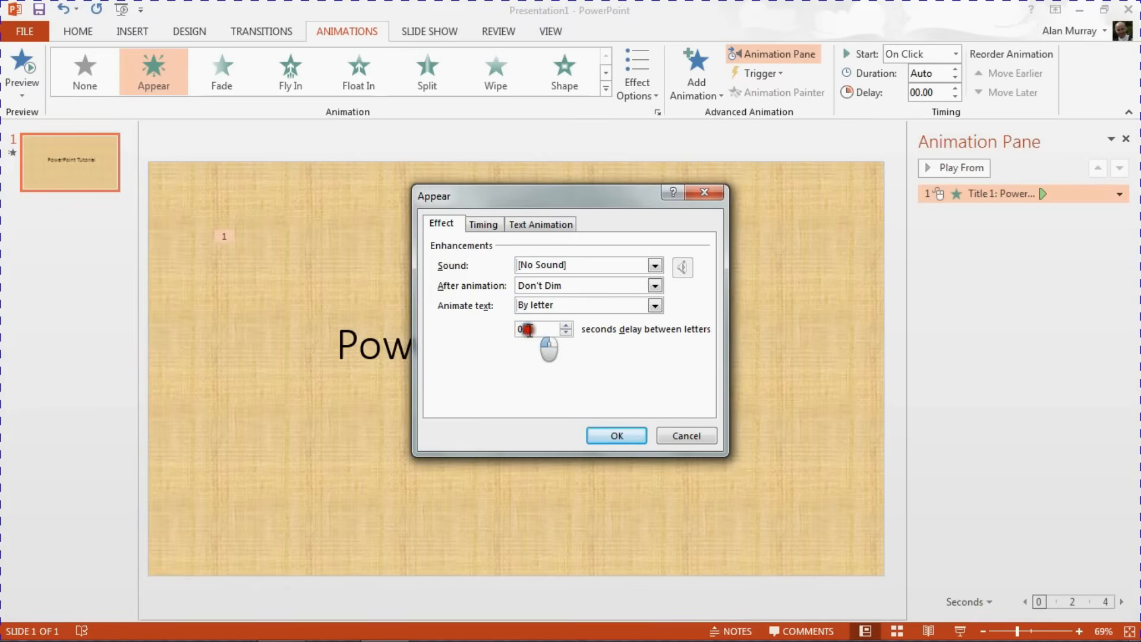
pyautogui.write('0.5')
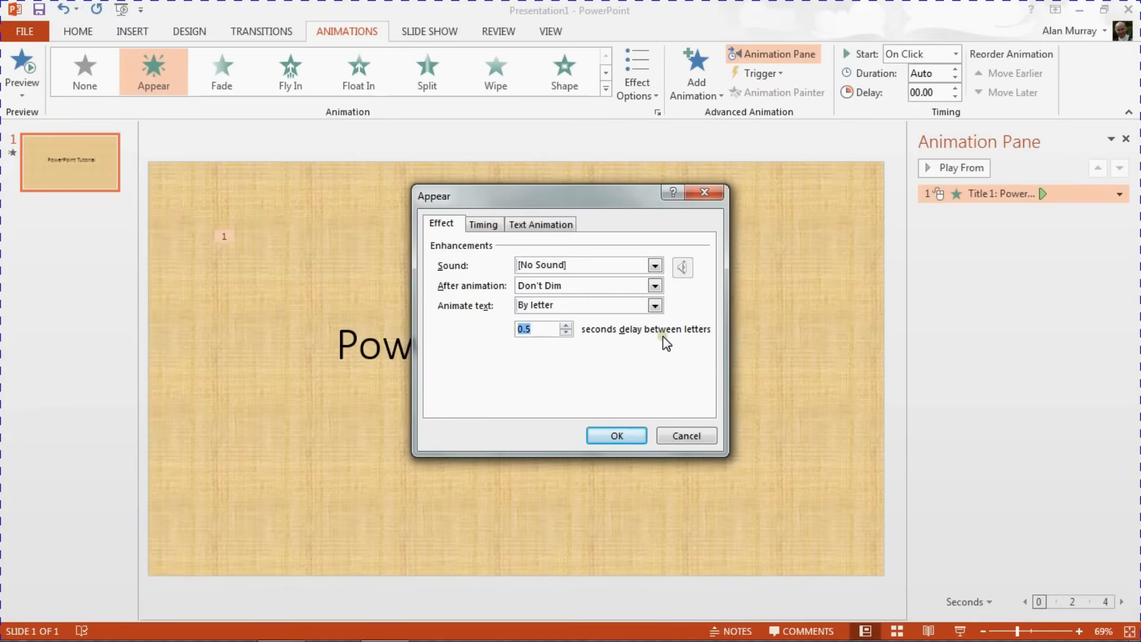
pyautogui.moveTo(668, 342)
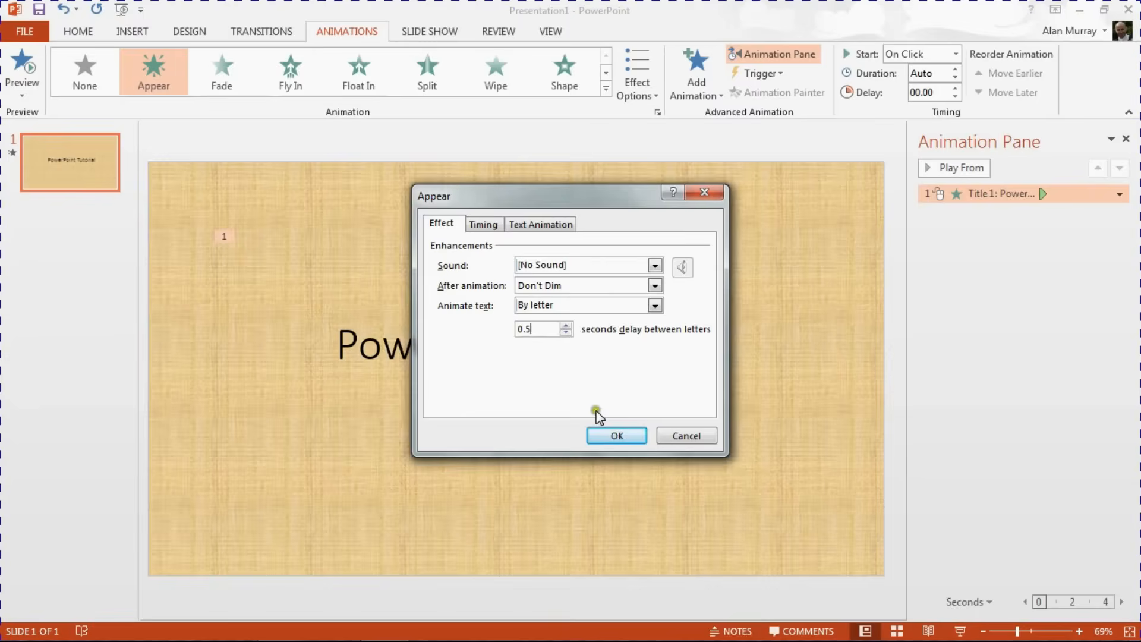
# - Confirm the Appear settings with OK and preview the title building up letter by letter
pyautogui.click(616, 435)
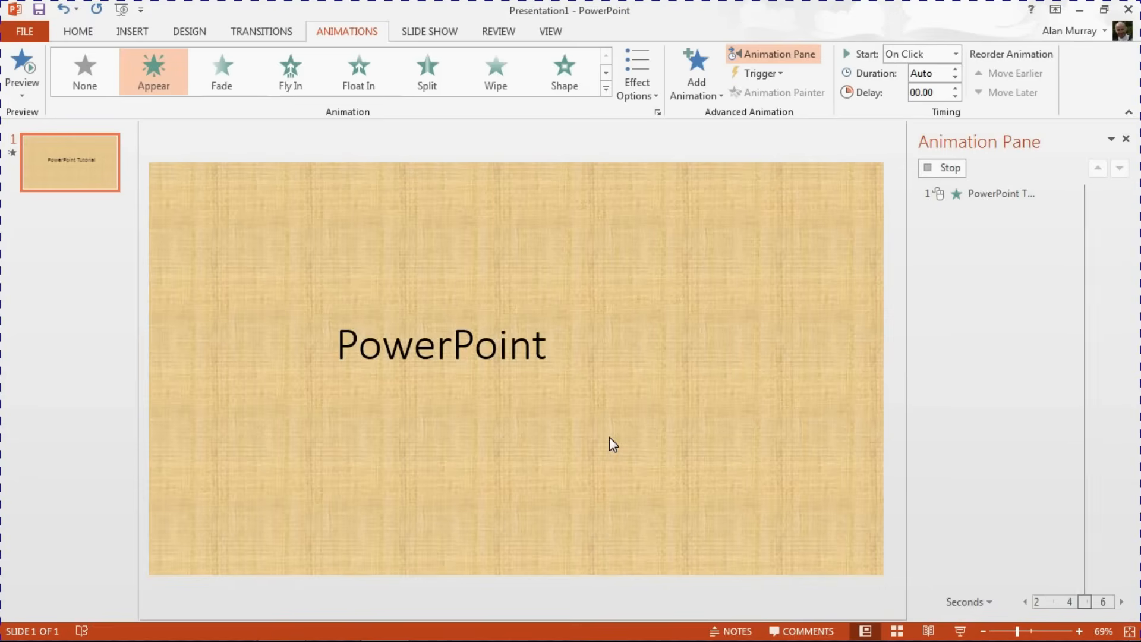
pyautogui.write('Tuto')
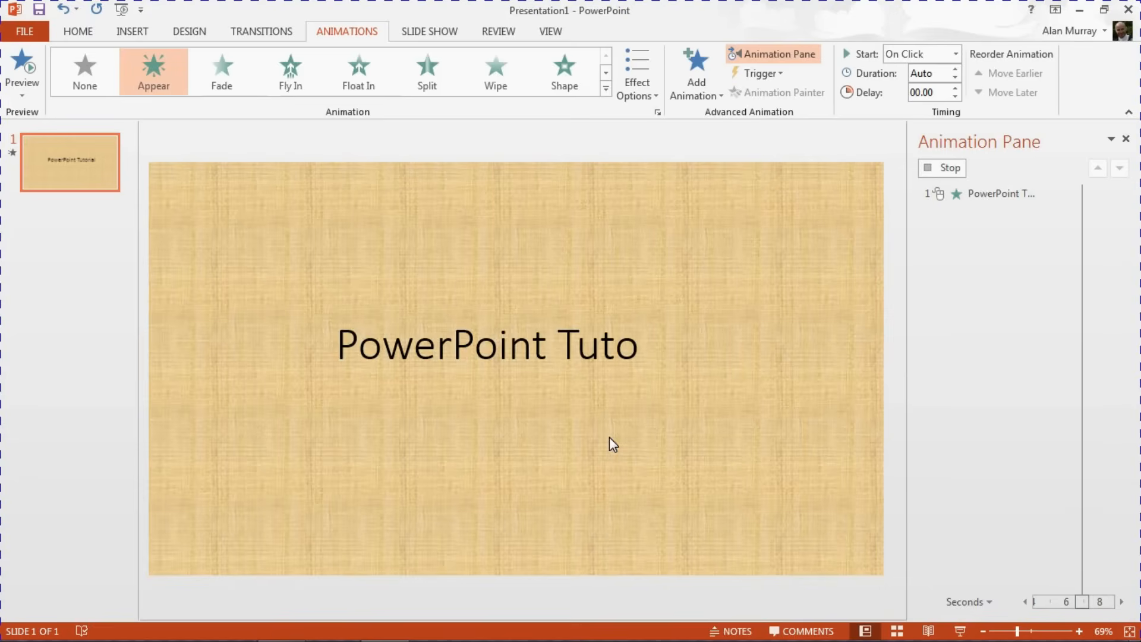
pyautogui.write('rial')
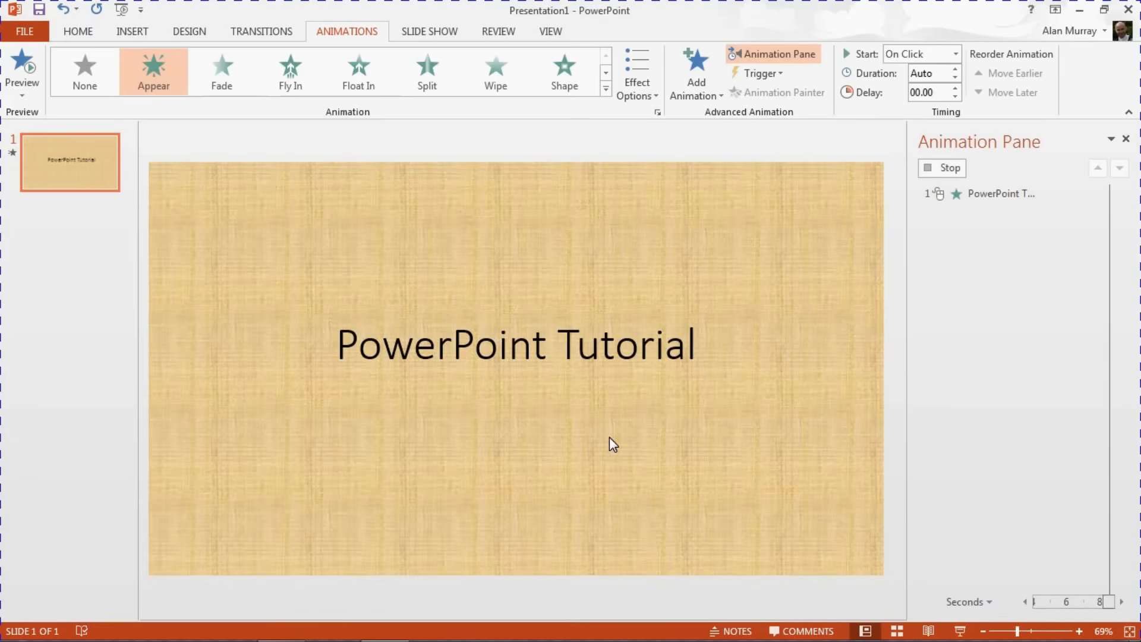